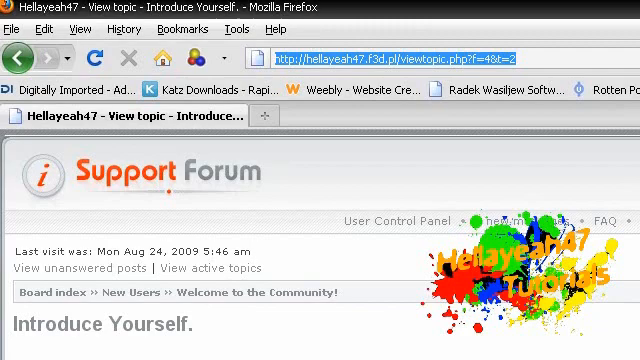
Show the Editor list in the Administration Panel with maps, spells and items
scroll("down", 3)
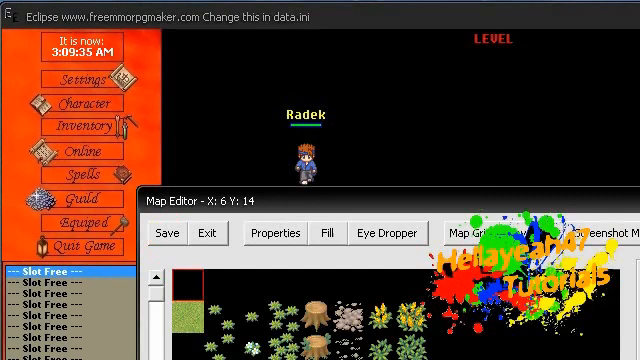
left_click(206, 232)
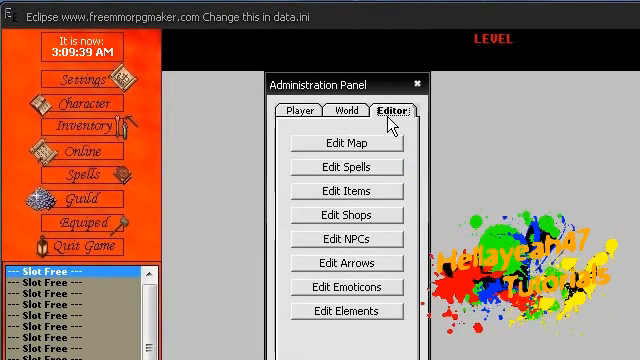
Launch Edit Map to bring the tile palette back up for the starting map
left_click(341, 143)
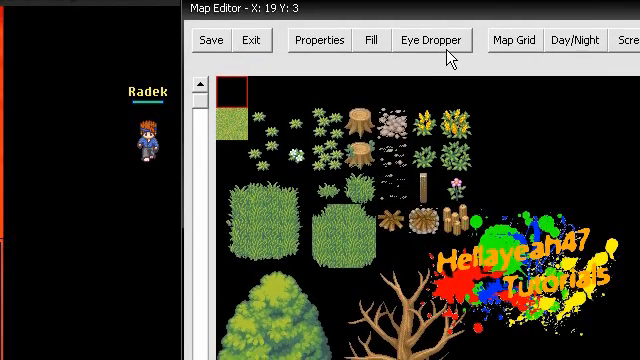
mouse_move(452, 62)
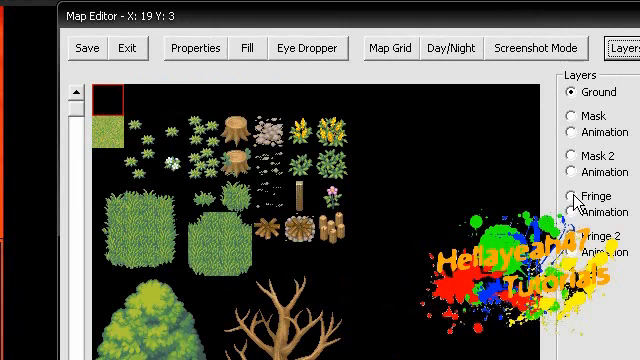
mouse_move(456, 18)
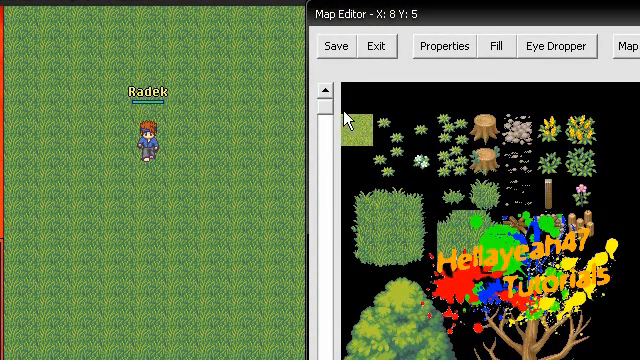
Scroll the tileset down to the pillar tiles and place the pillar on the grass
scroll("down", 3)
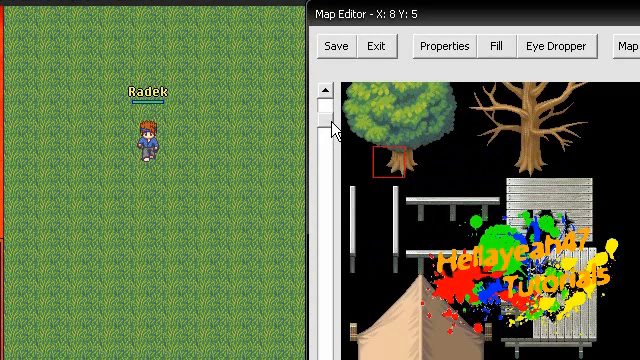
scroll("down", 3)
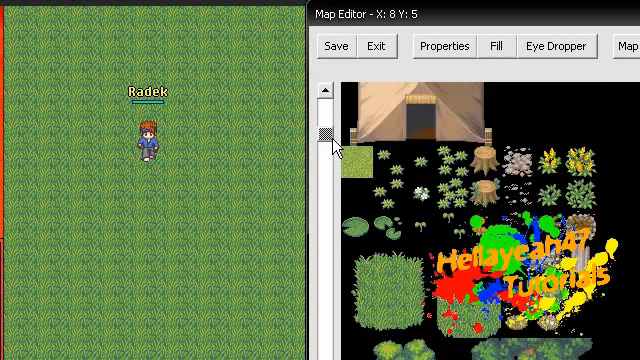
scroll("down", 3)
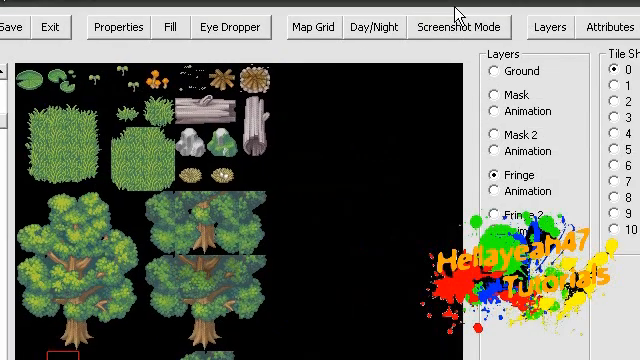
left_click(588, 27)
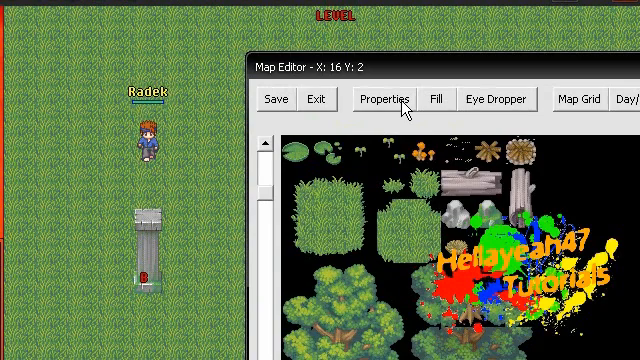
In map Properties, replace the name LEVEL with 'Starting Level'
left_click(386, 99)
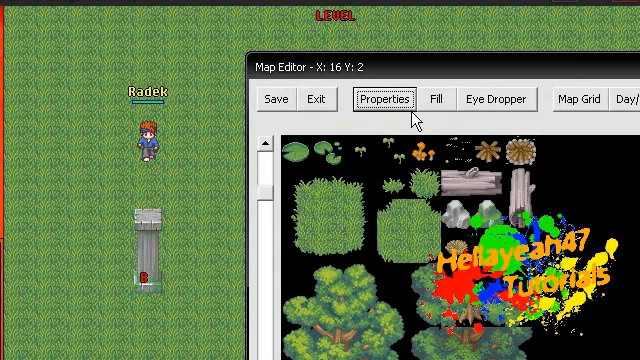
left_click(383, 98)
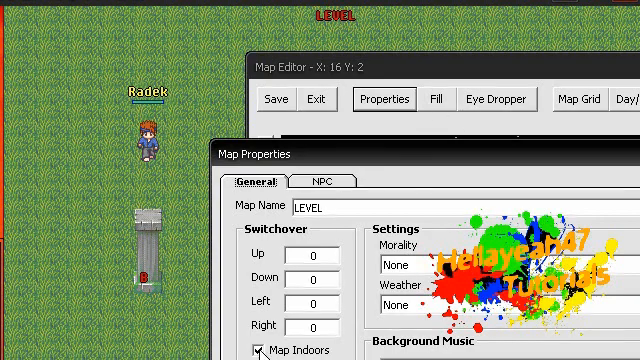
left_click(320, 211)
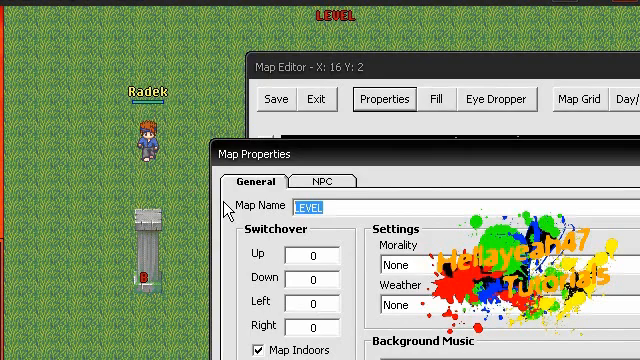
type("Starting")
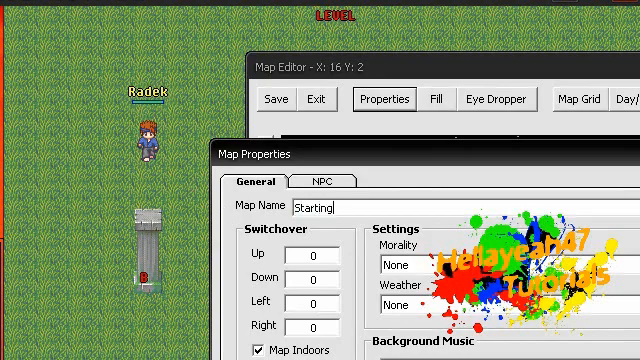
type("Level")
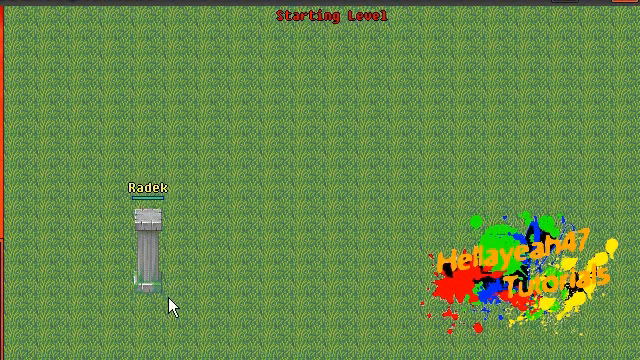
mouse_move(160, 201)
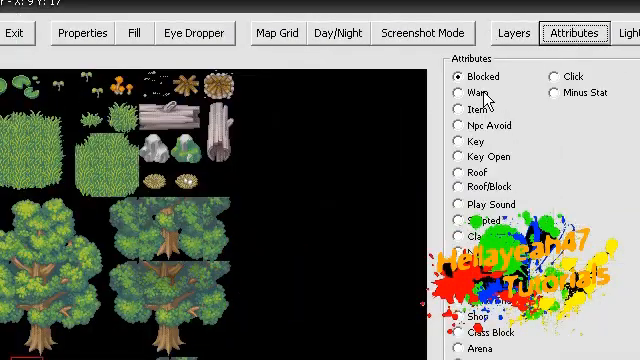
Select Warp instead of Blocked in the tile Attributes list
left_click(461, 96)
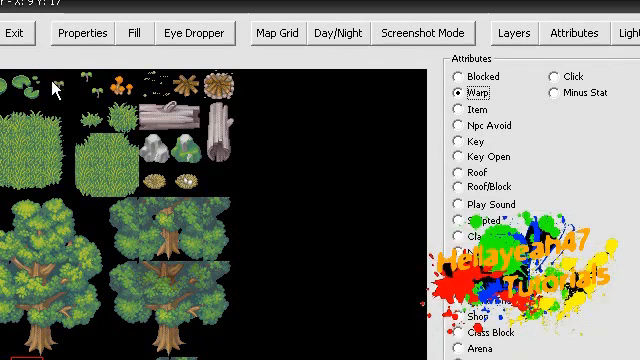
mouse_move(175, 12)
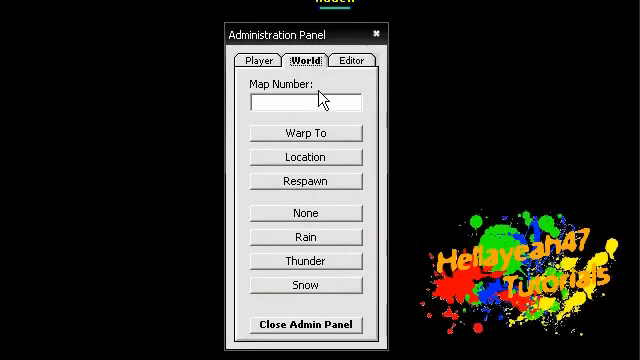
Enter map number 1, warp the character there, and close the Administration Panel
type("1")
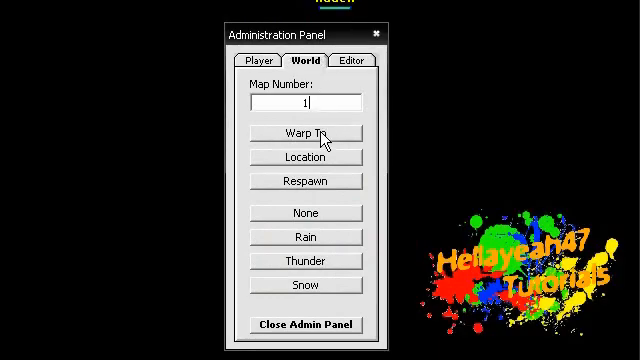
left_click(306, 133)
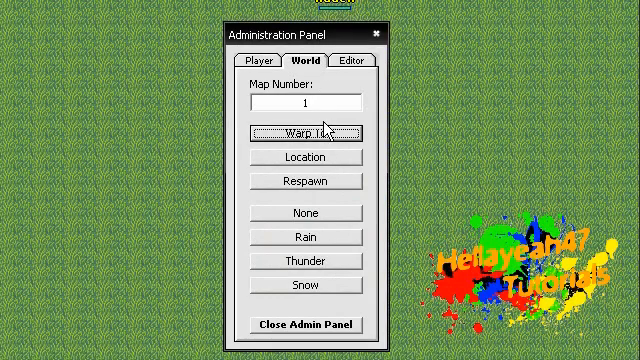
mouse_move(408, 37)
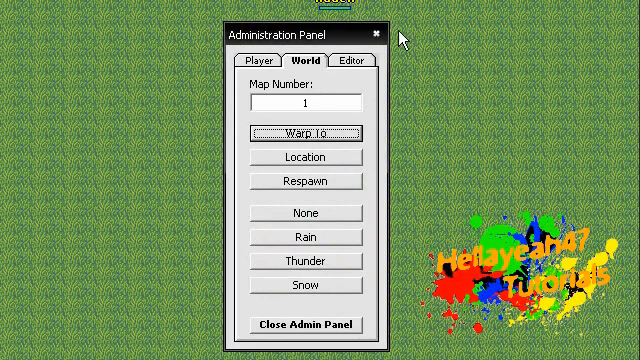
left_click(303, 325)
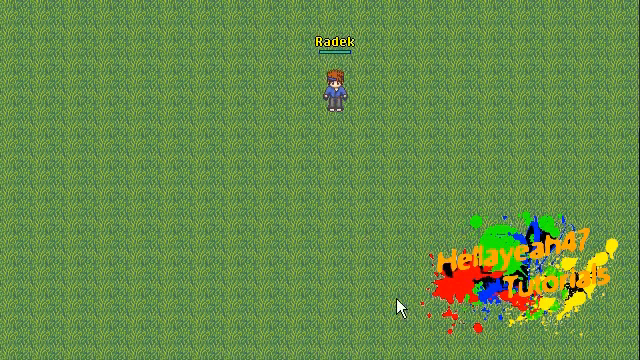